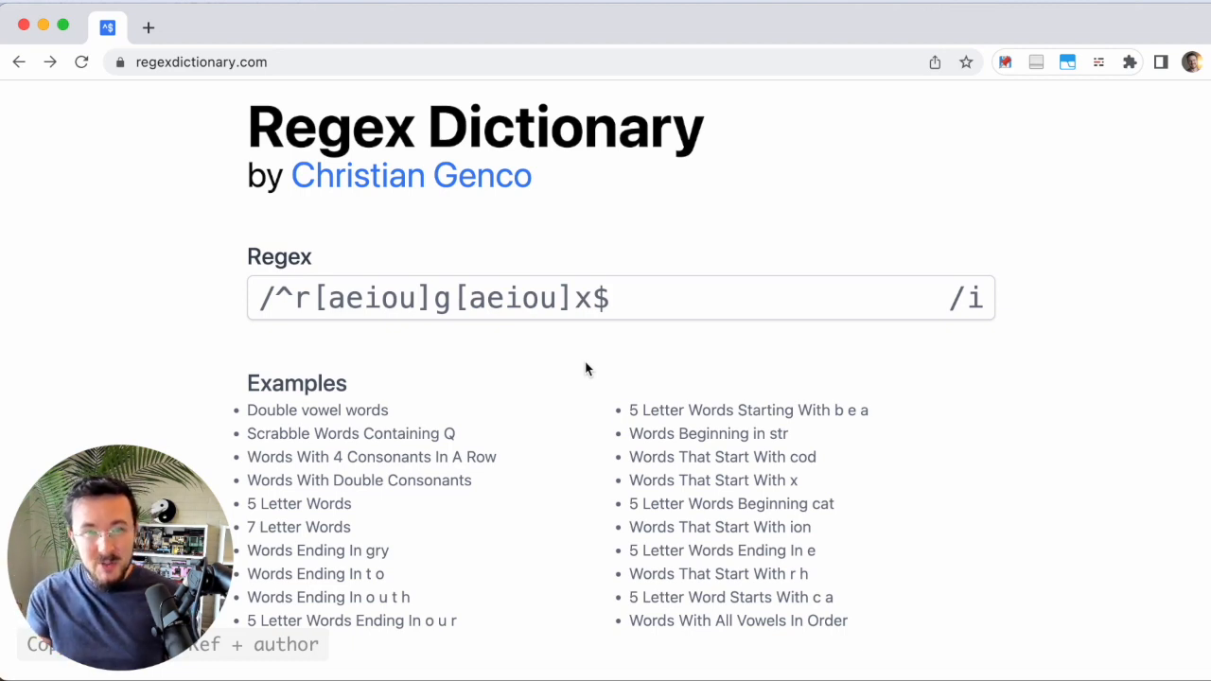
{"action": "mouse_move", "coordinate": [747, 409]}
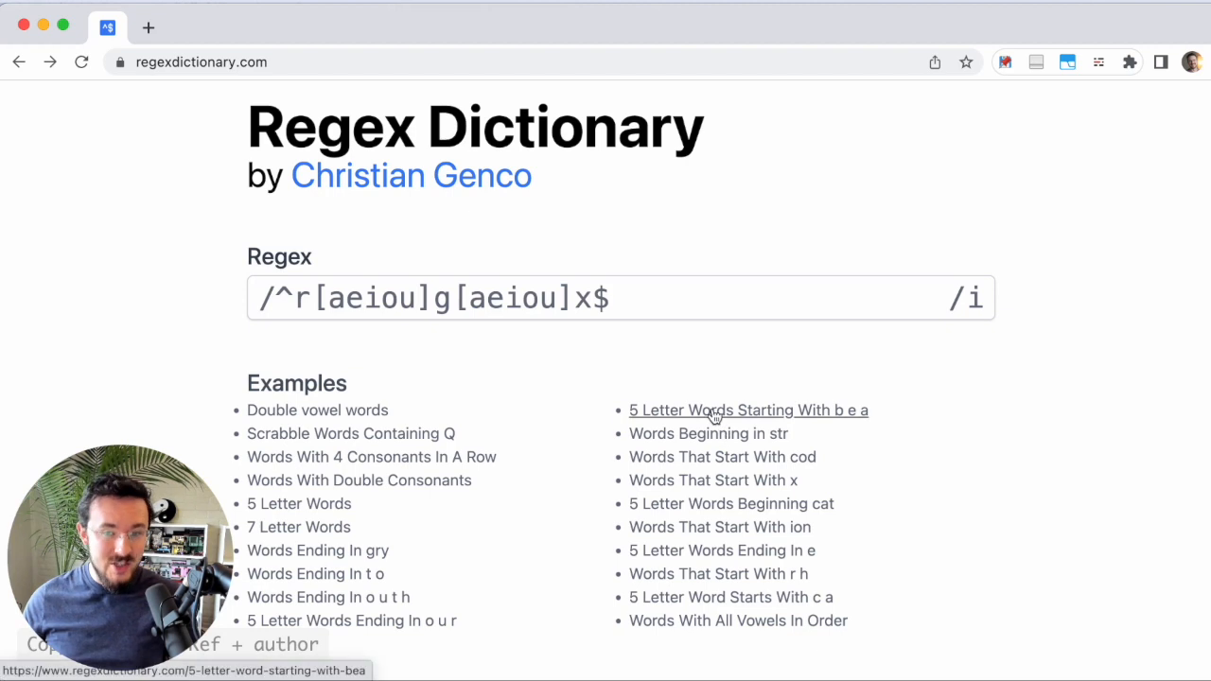
Arrange the Regex Dictionary page beside the regexTutorial.md notes editor.
{"action": "left_click", "coordinate": [747, 409]}
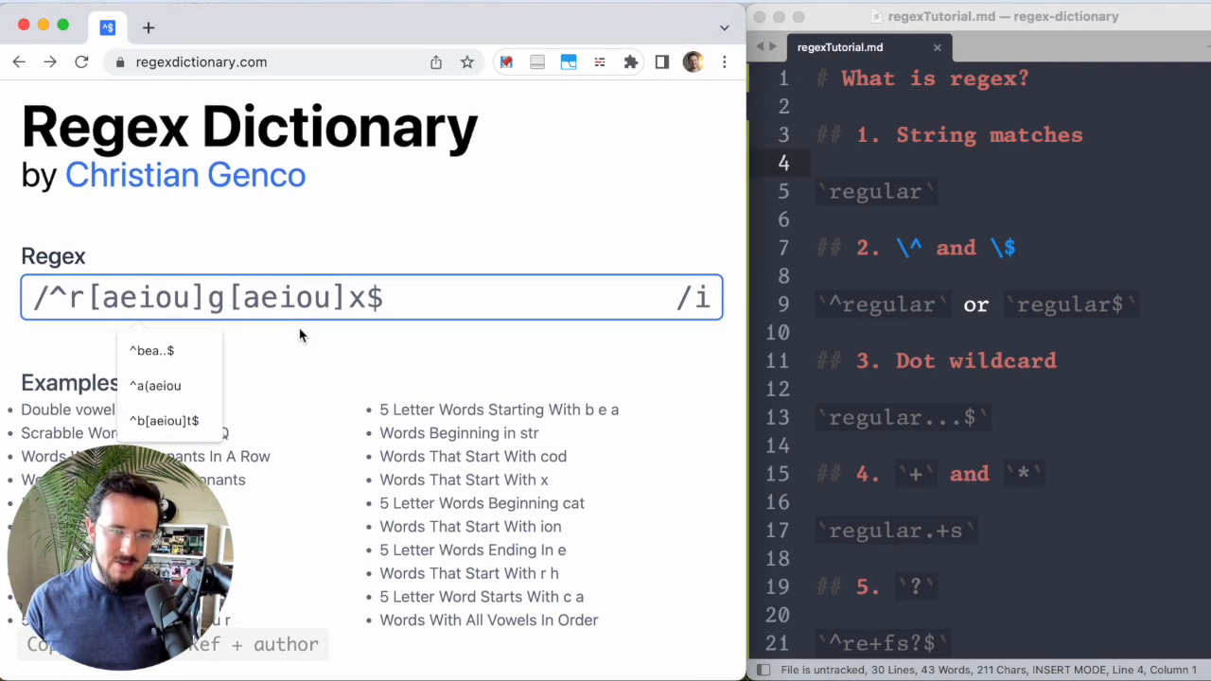
Search the plain string regular, listing irregular, regularise and stereoregular.
{"action": "type", "text": "regular"}
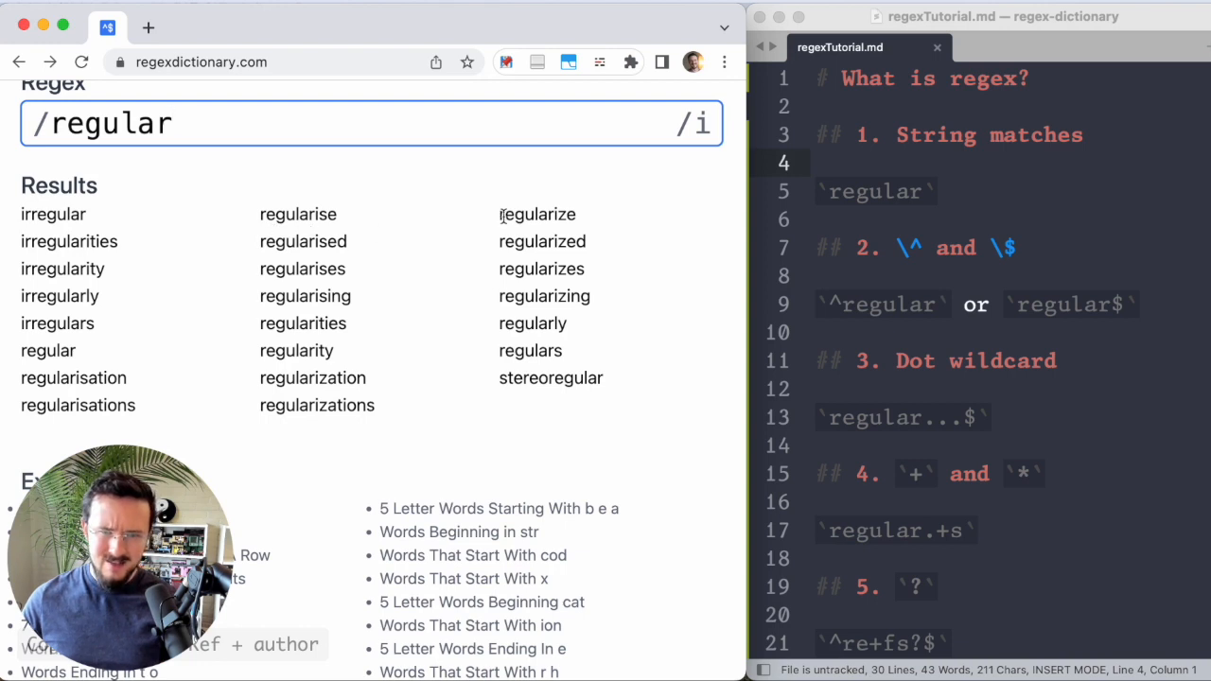
{"action": "mouse_move", "coordinate": [524, 350]}
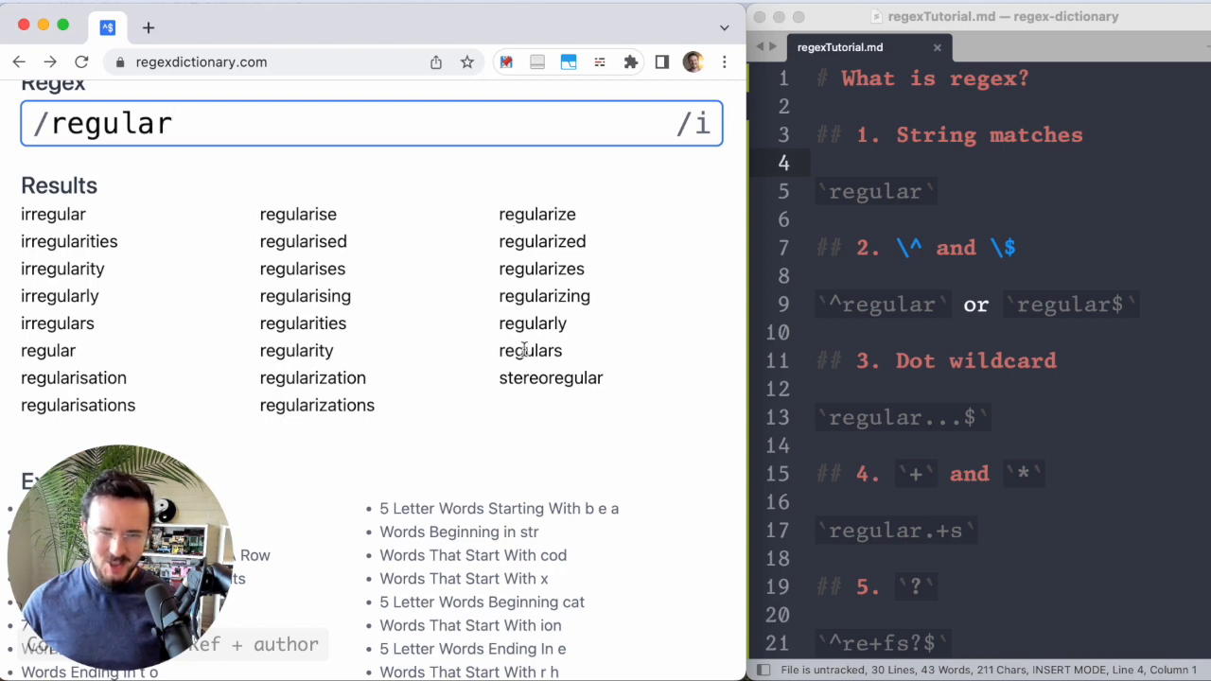
{"action": "mouse_move", "coordinate": [588, 199]}
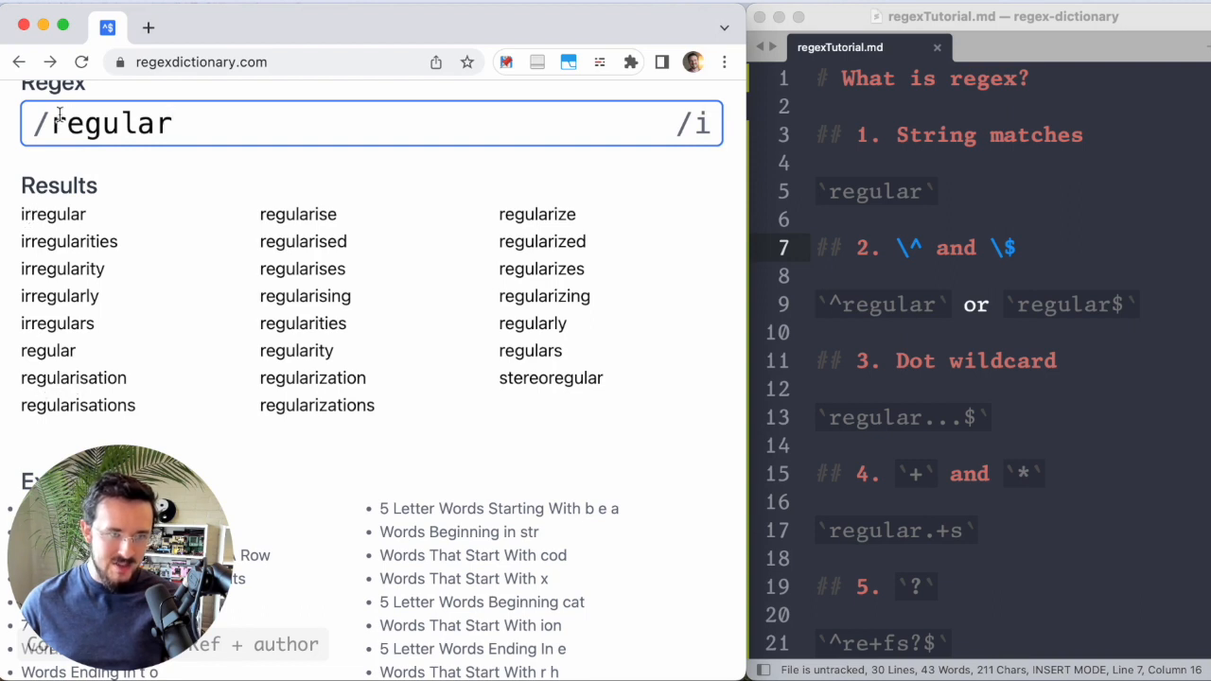
Add an anchor to the regular pattern to narrow the matching words.
{"action": "type", "text": "^"}
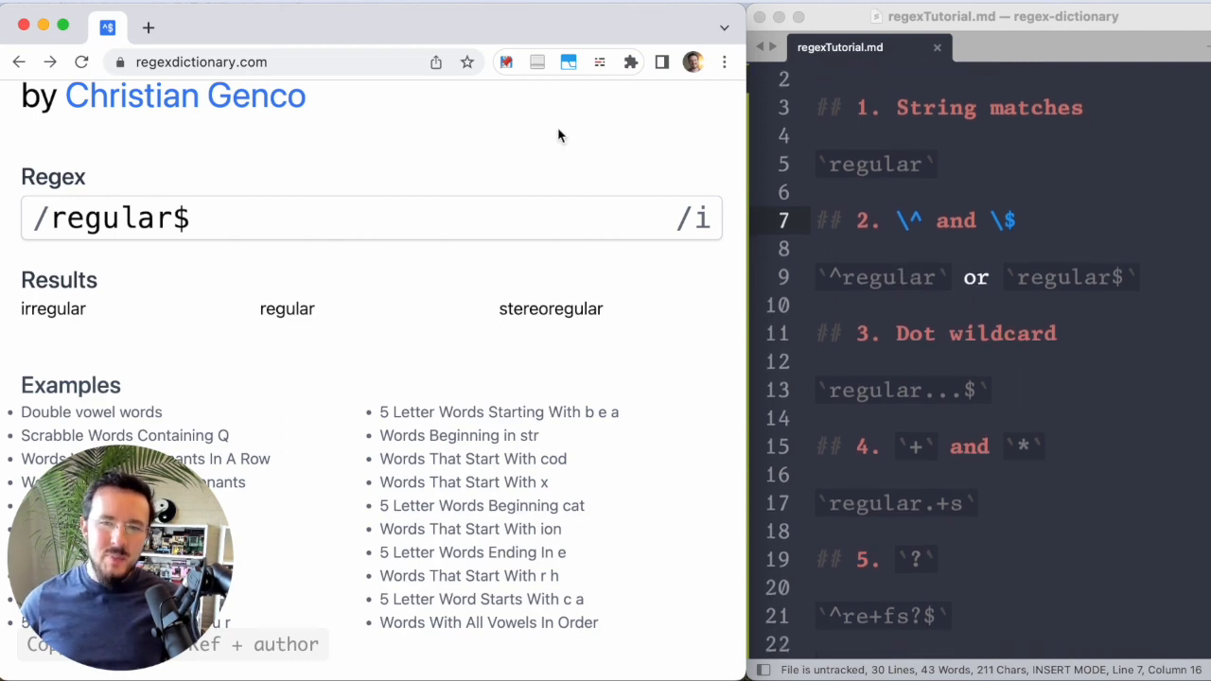
{"action": "mouse_move", "coordinate": [312, 265]}
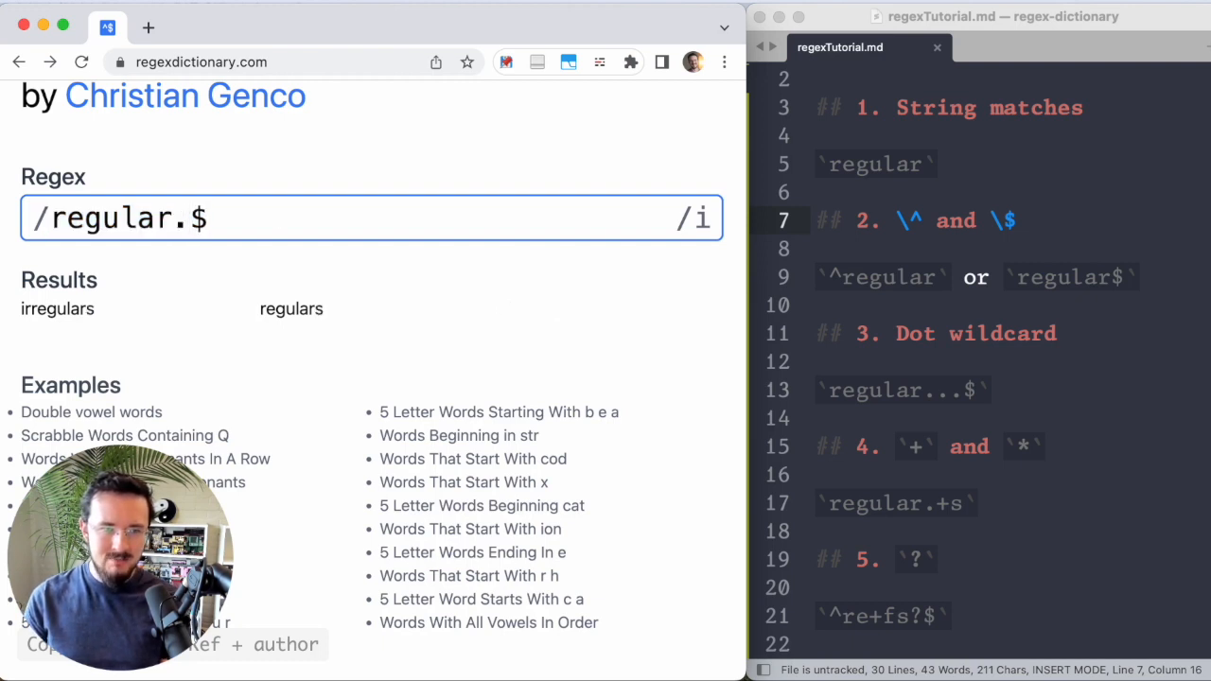
Extend the pattern with dot wildcards toward regular..s$ and review the results.
{"action": "type", "text": "...."}
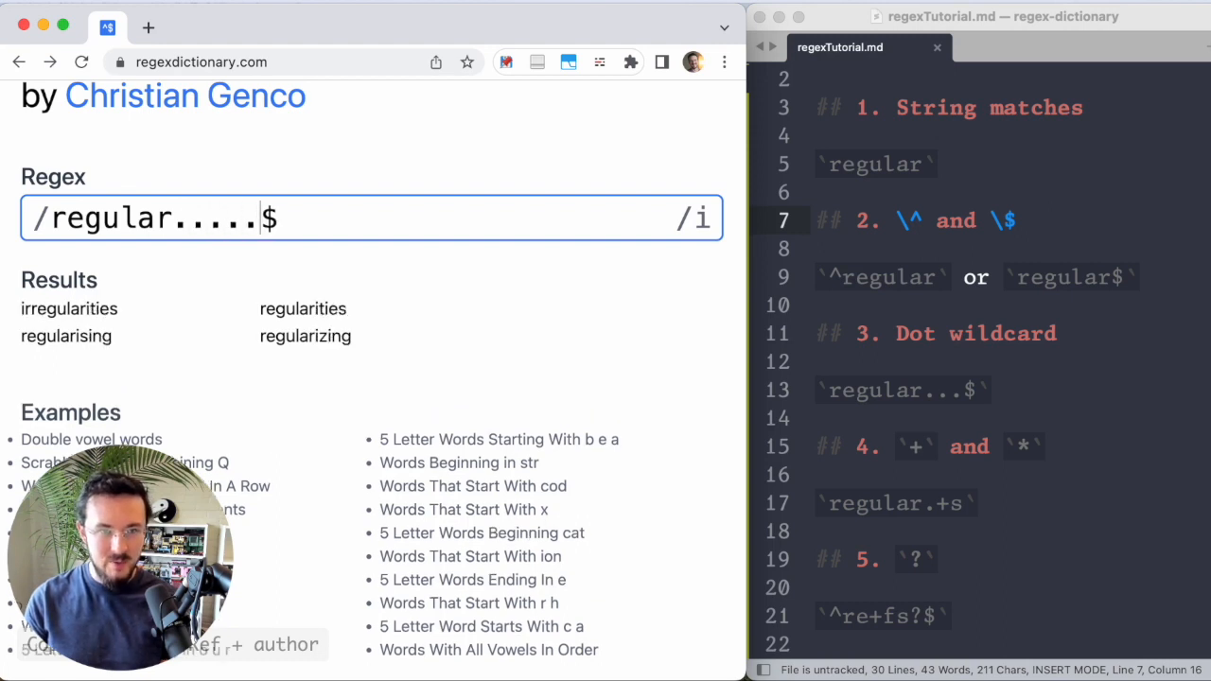
{"action": "mouse_move", "coordinate": [244, 357]}
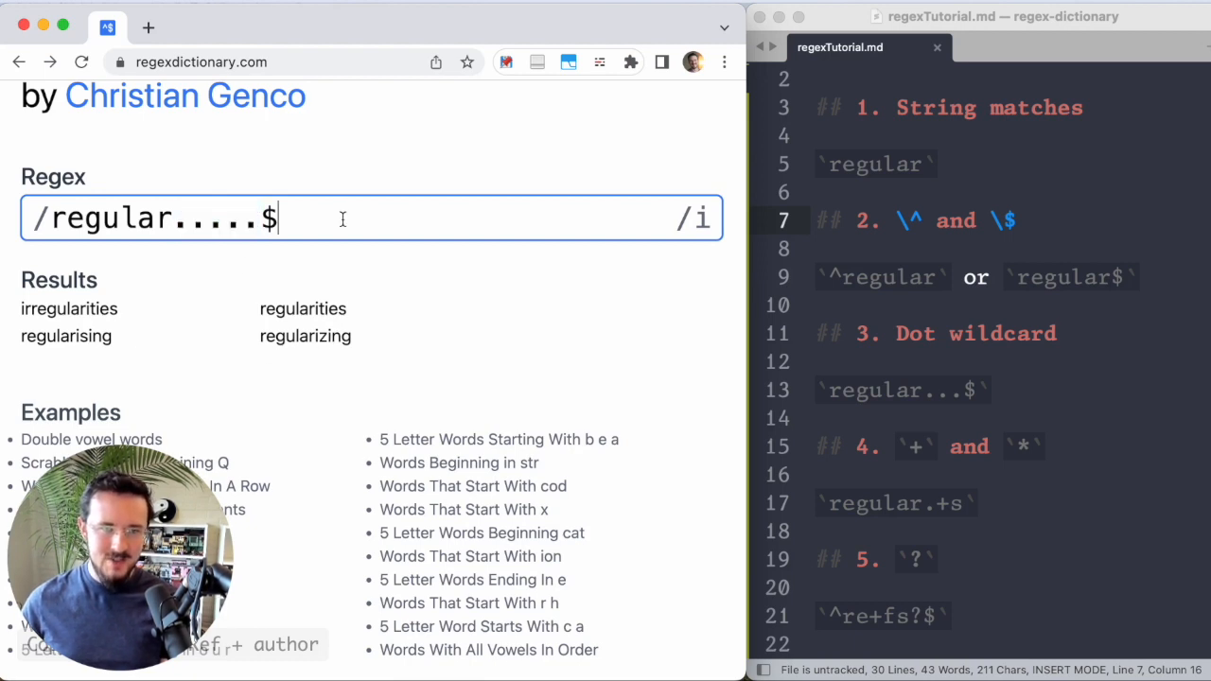
{"action": "scroll", "scroll_direction": "down", "scroll_amount": 3}
{"action": "type", "text": "s"}
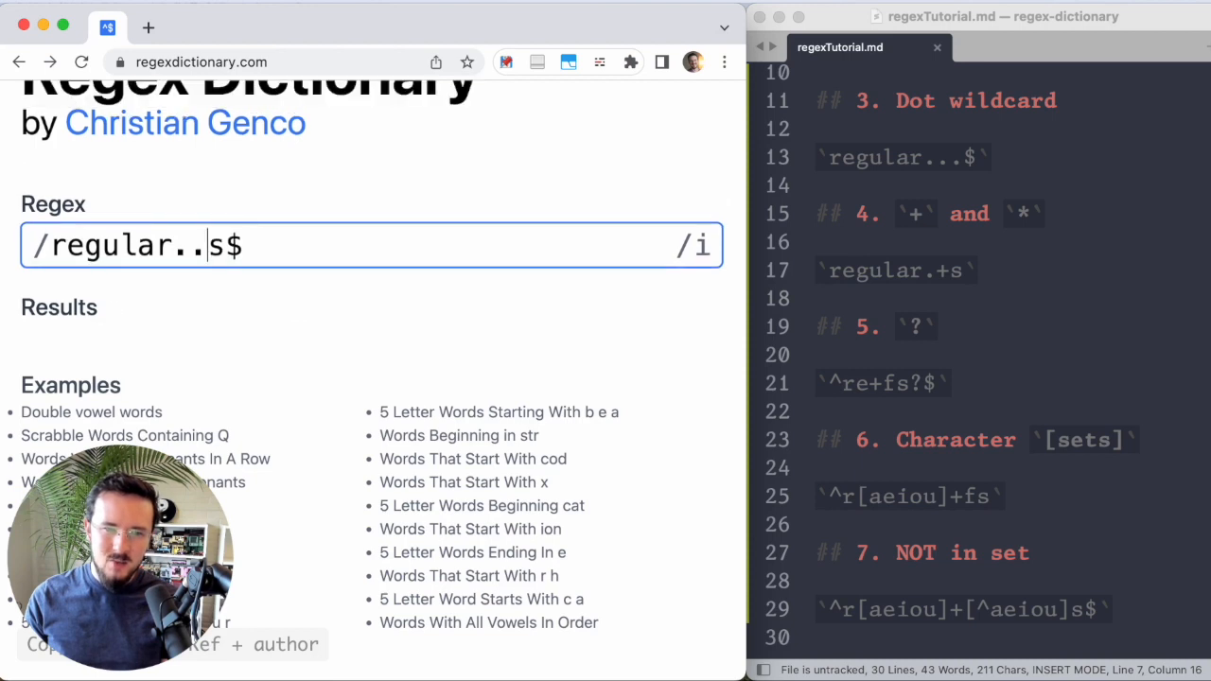
Try a run of dot wildcards, then enter ^r[aeiou]g[aeiou]x$ to match regex.
{"action": "type", "text": "......"}
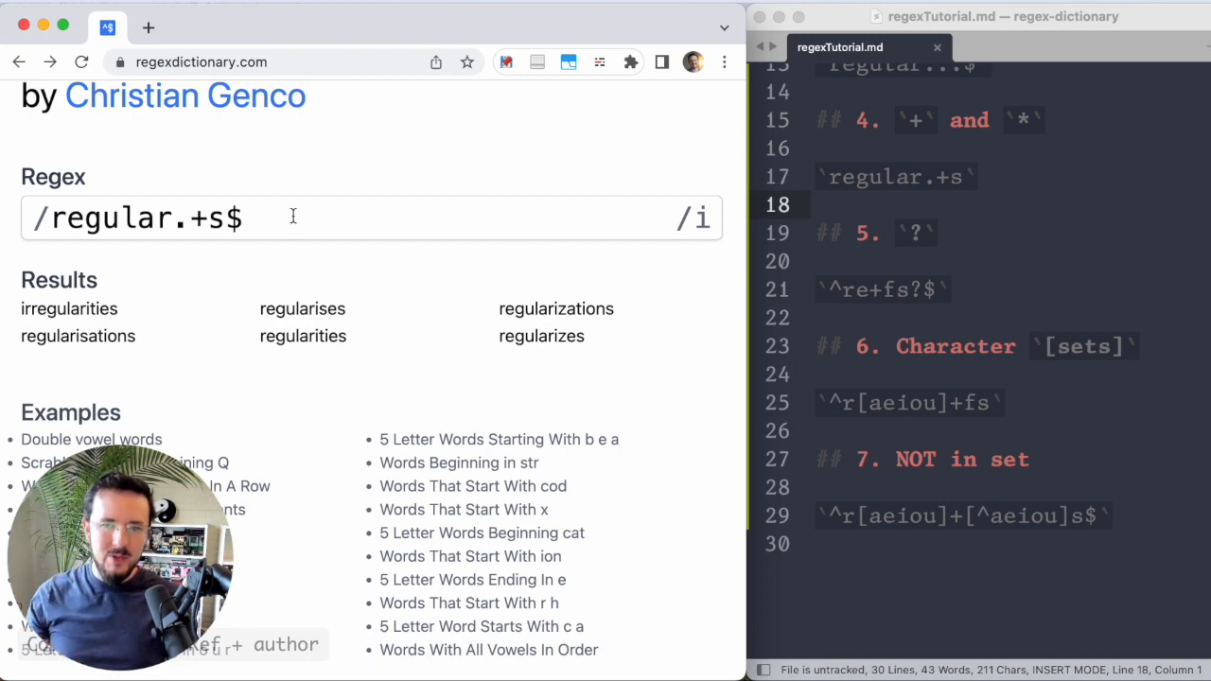
{"action": "type", "text": "^r[aeiou]g[aeiou]x$"}
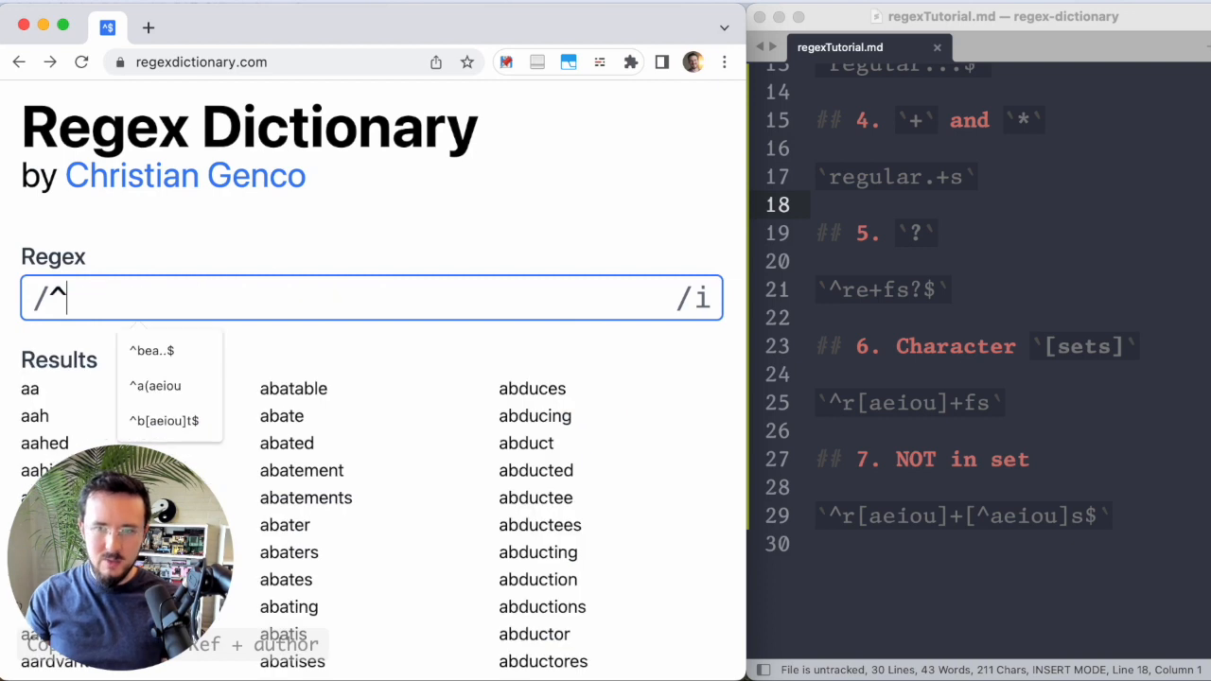
Build ^re+fs?$ with an optional final s, matching reef, ref, reefs and refs.
{"action": "type", "text": "re+"}
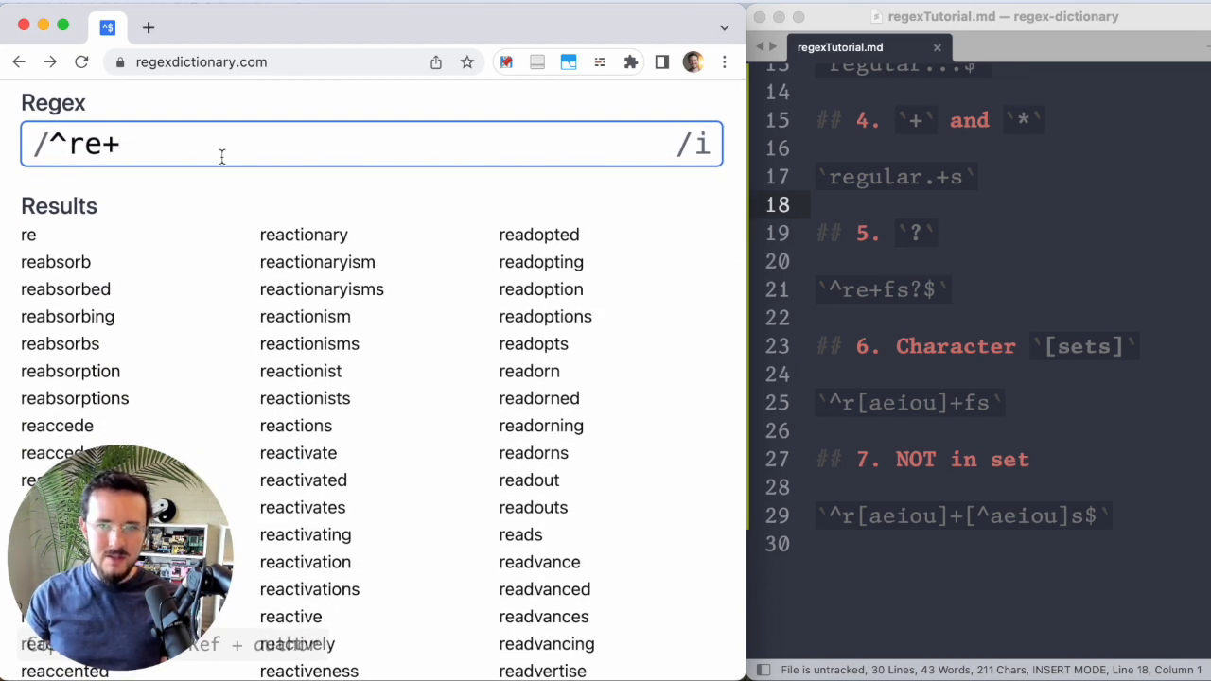
{"action": "type", "text": "f"}
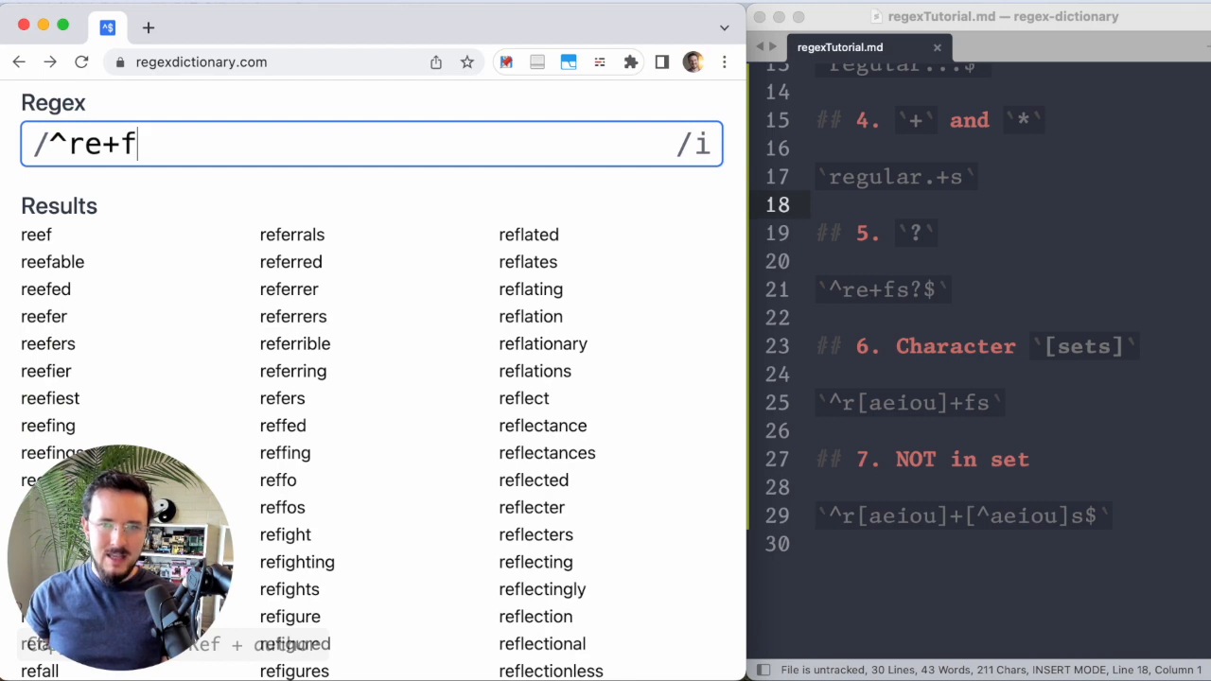
{"action": "type", "text": "s"}
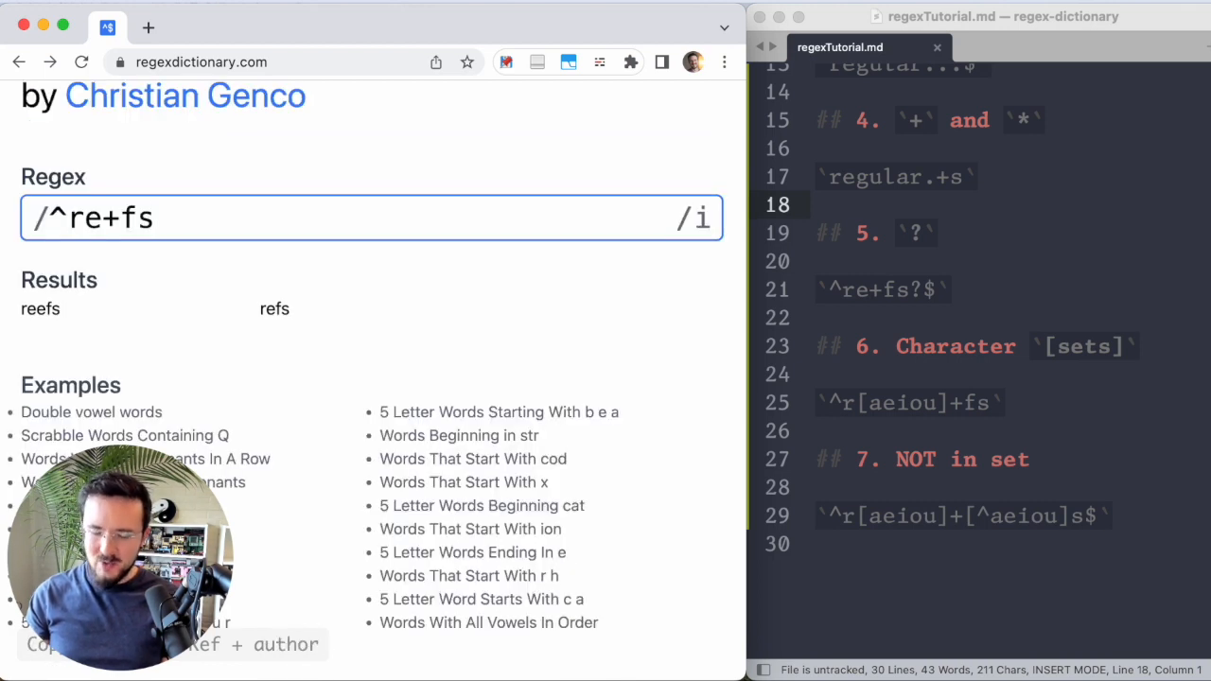
{"action": "type", "text": "$"}
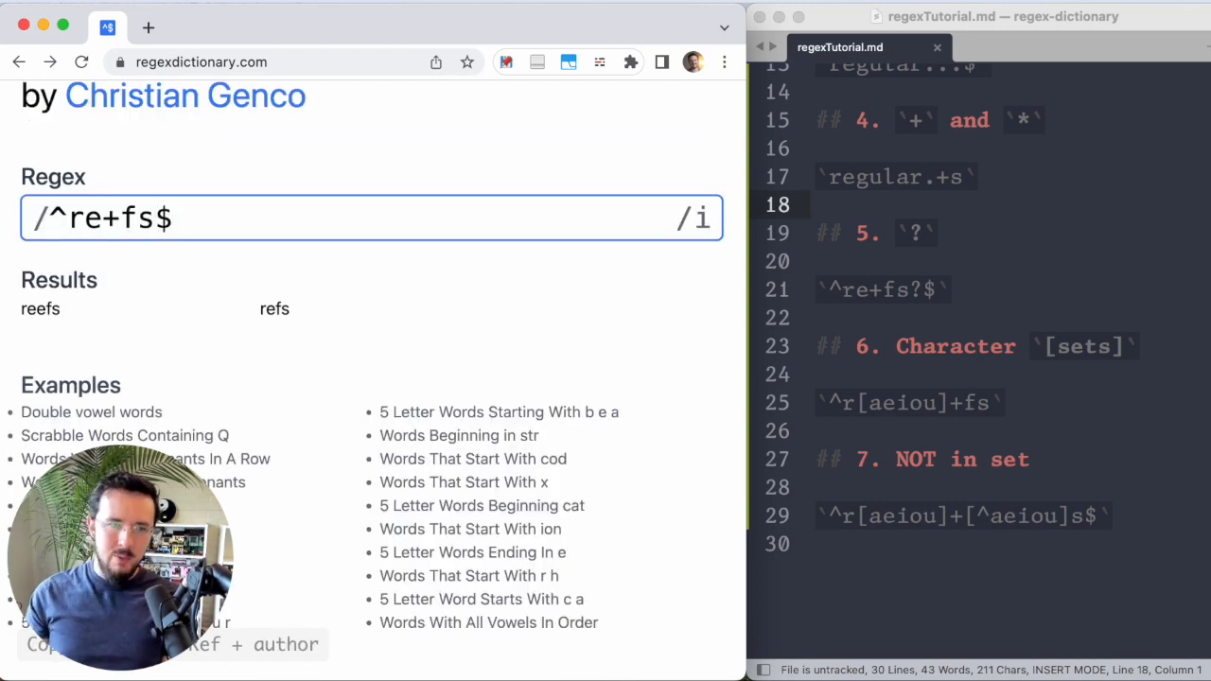
{"action": "key", "text": "Backspace"}
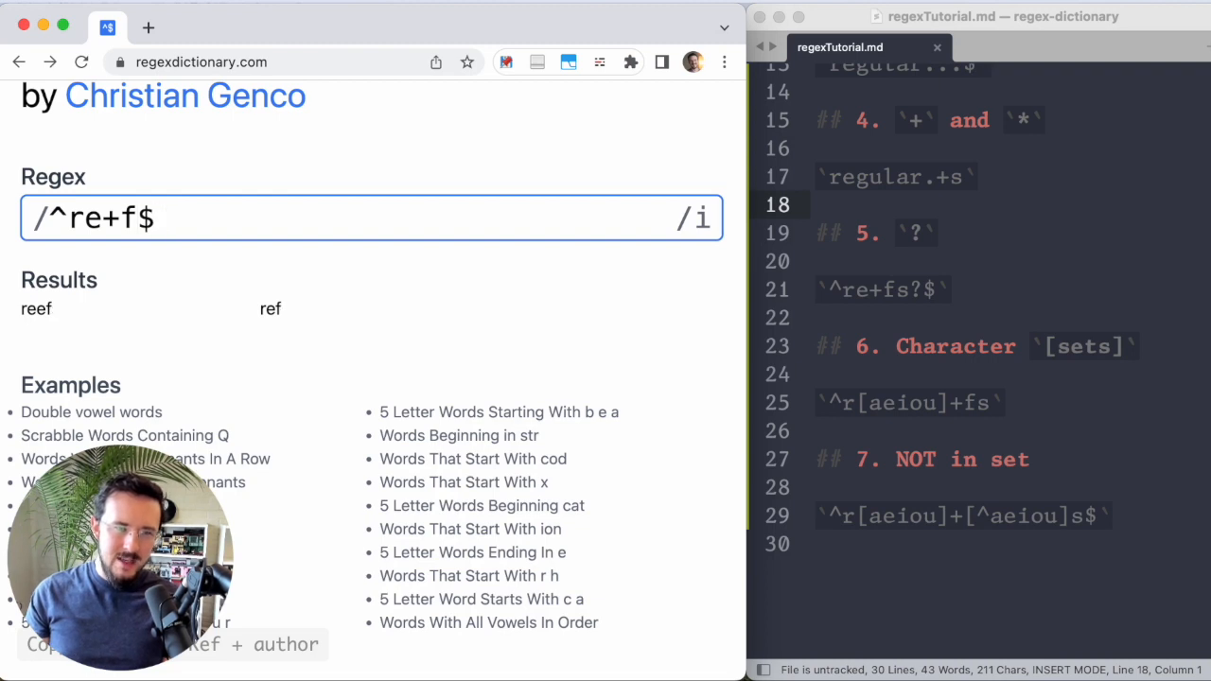
{"action": "type", "text": "s?"}
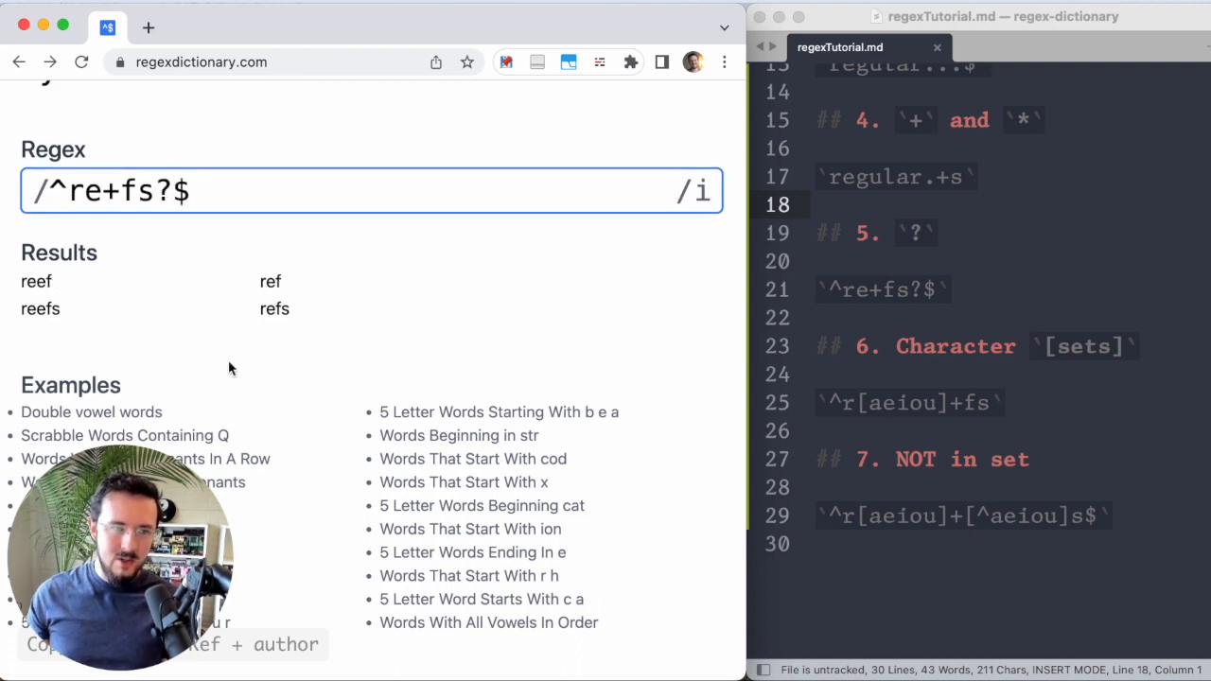
{"action": "double_click", "coordinate": [40, 308]}
{"action": "type", "text": "[aeiou]"}
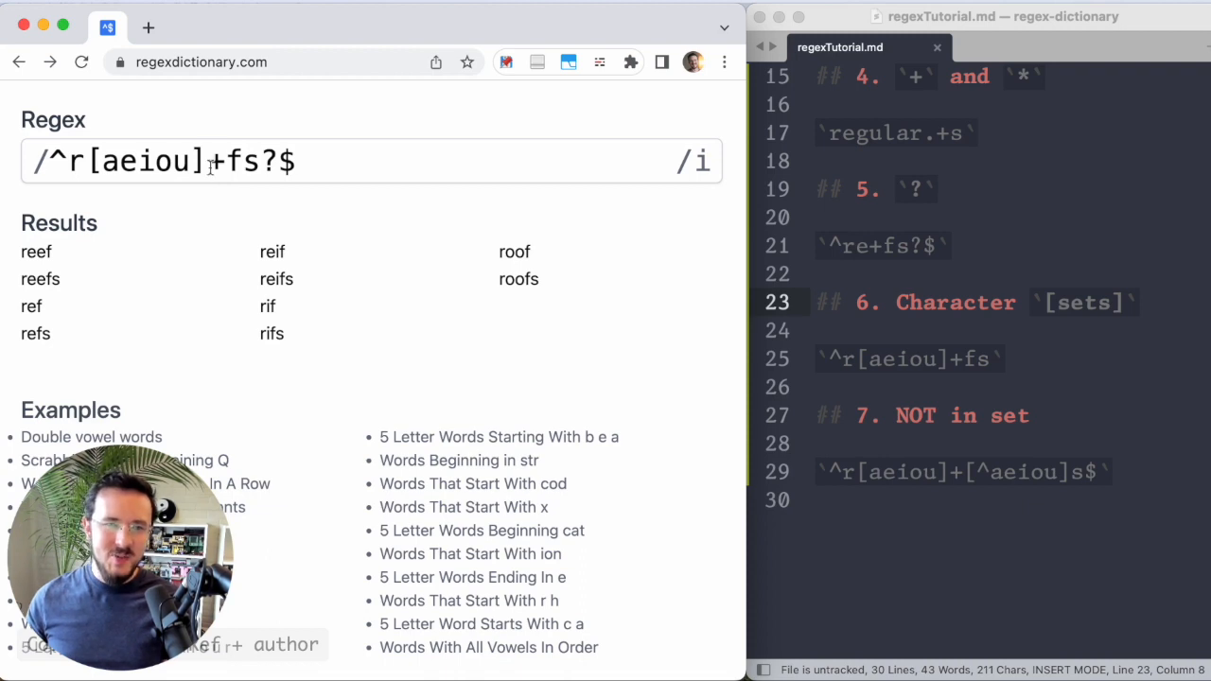
Select the f in ^r[aeiou]+fs?$ to replace it with a character set.
{"action": "double_click", "coordinate": [140, 161]}
{"action": "type", "text": "["}
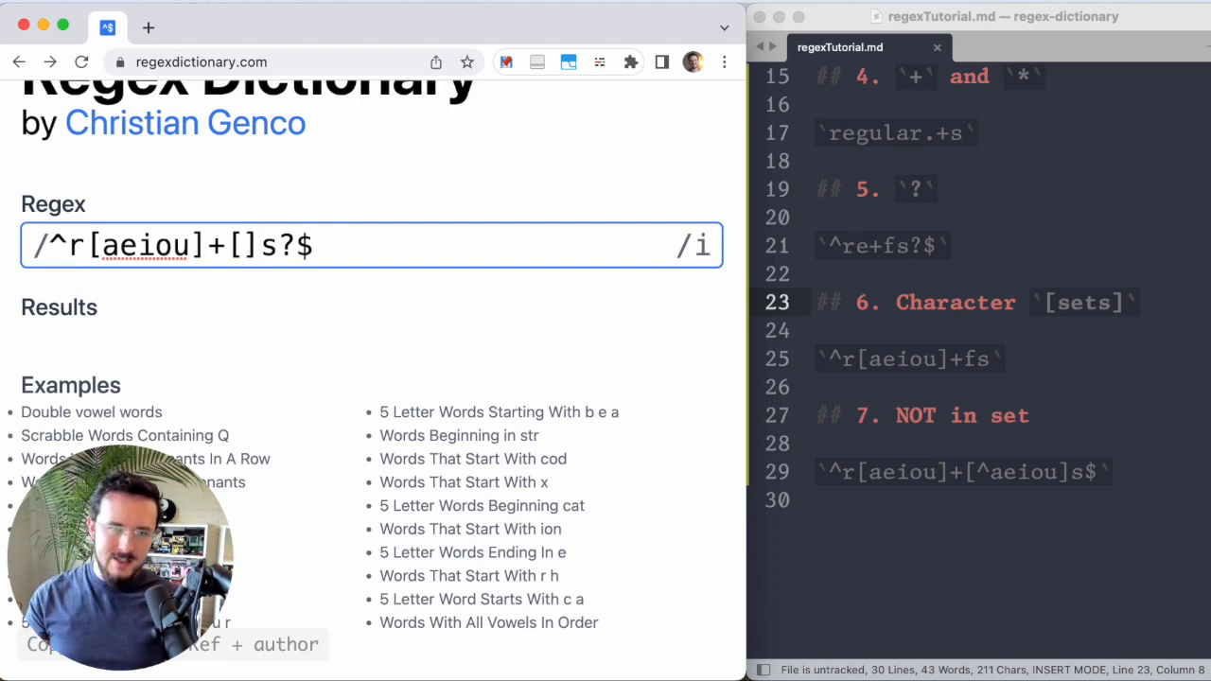
Try sets [b], [cdfg] then [^aeiou], giving ^r[aeiou]+[^aeiou]s?$ matching rad, rags, rods.
{"action": "type", "text": "b"}
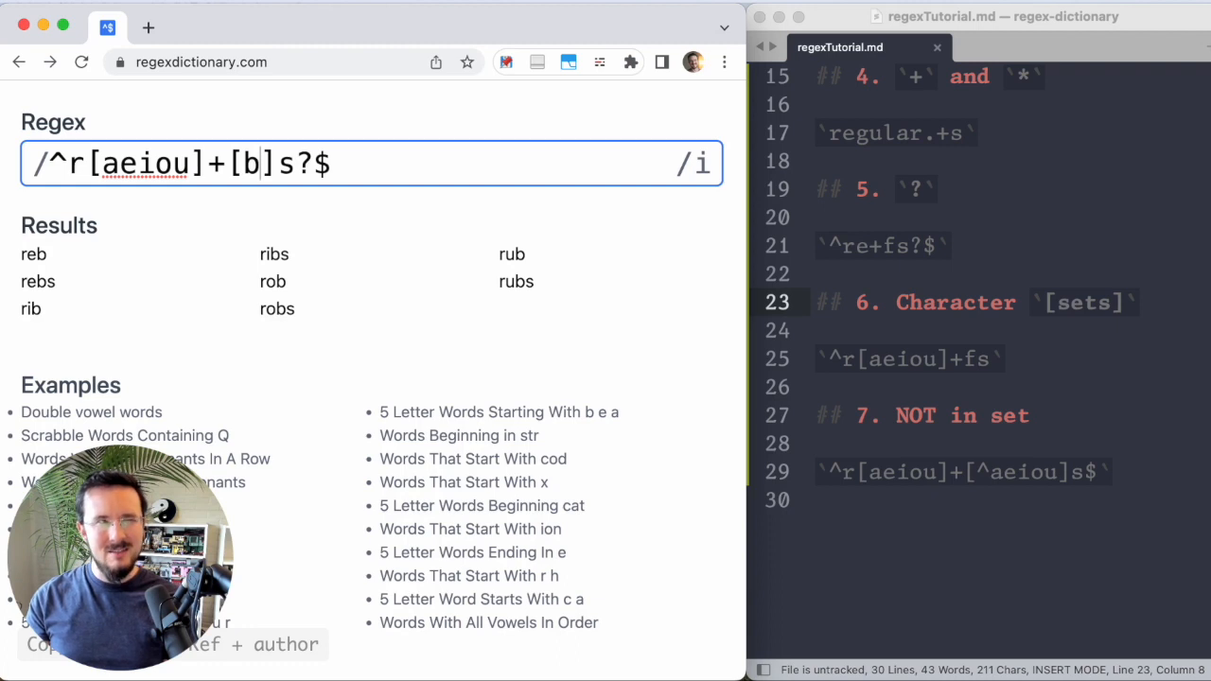
{"action": "type", "text": "cdfg"}
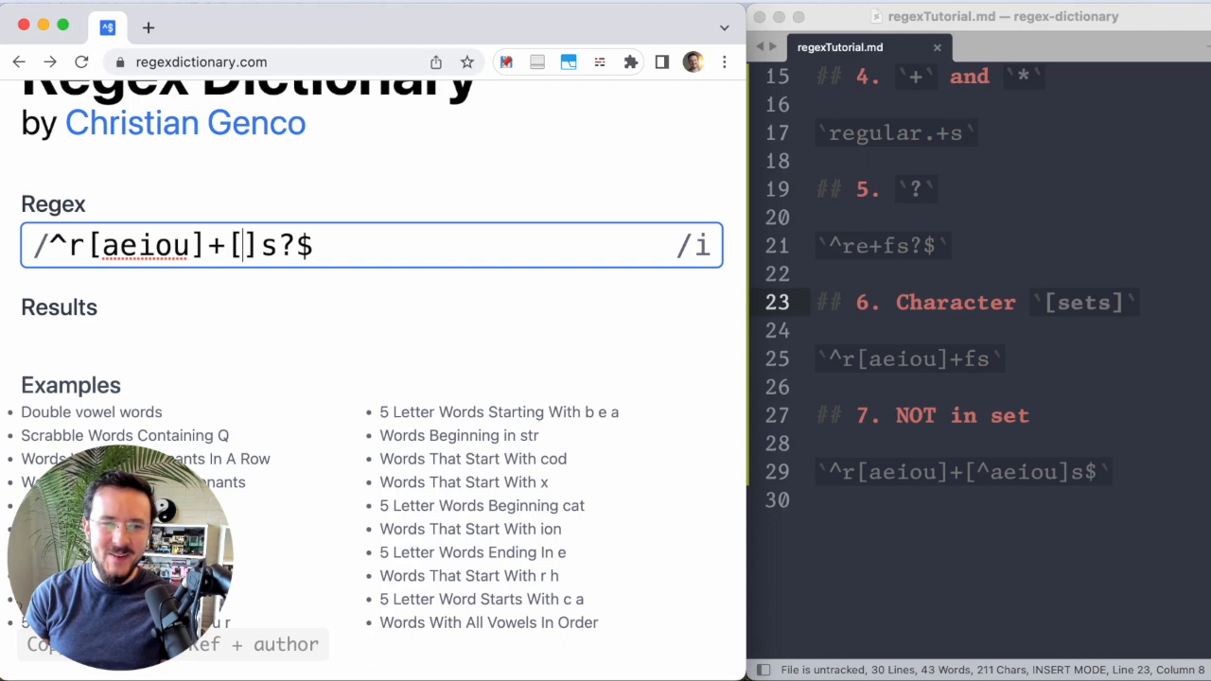
{"action": "type", "text": "aeiou"}
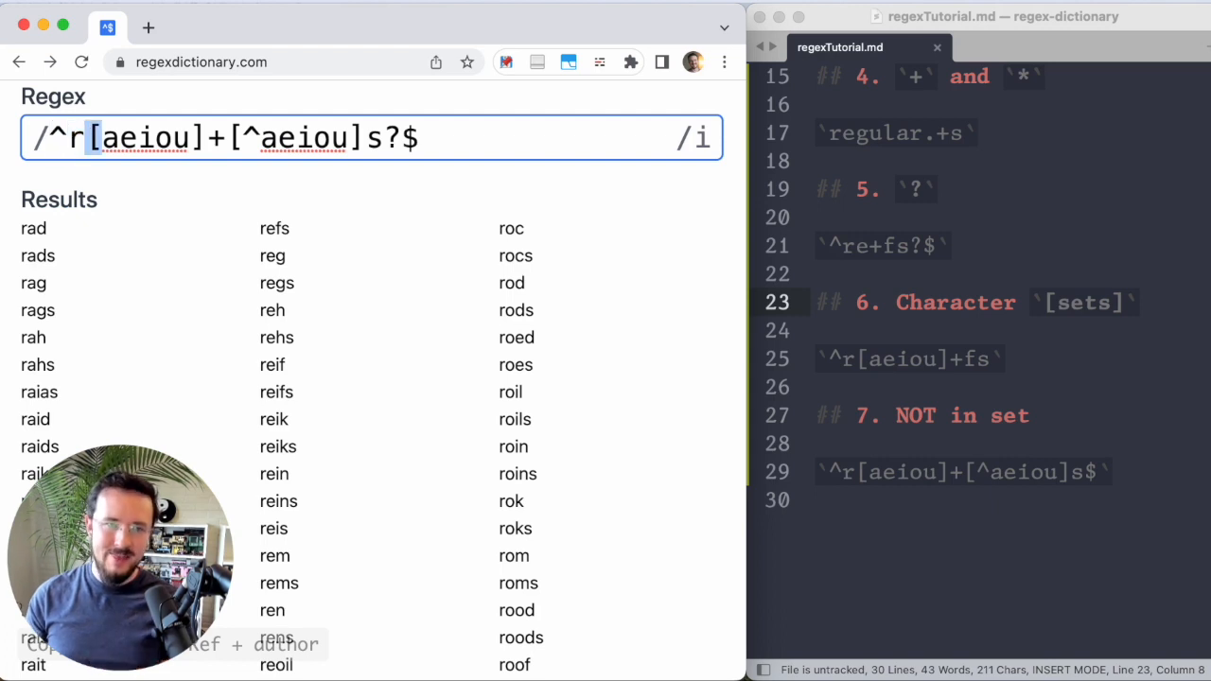
{"action": "left_click_drag", "start_coordinate": [94, 136], "coordinate": [227, 136]}
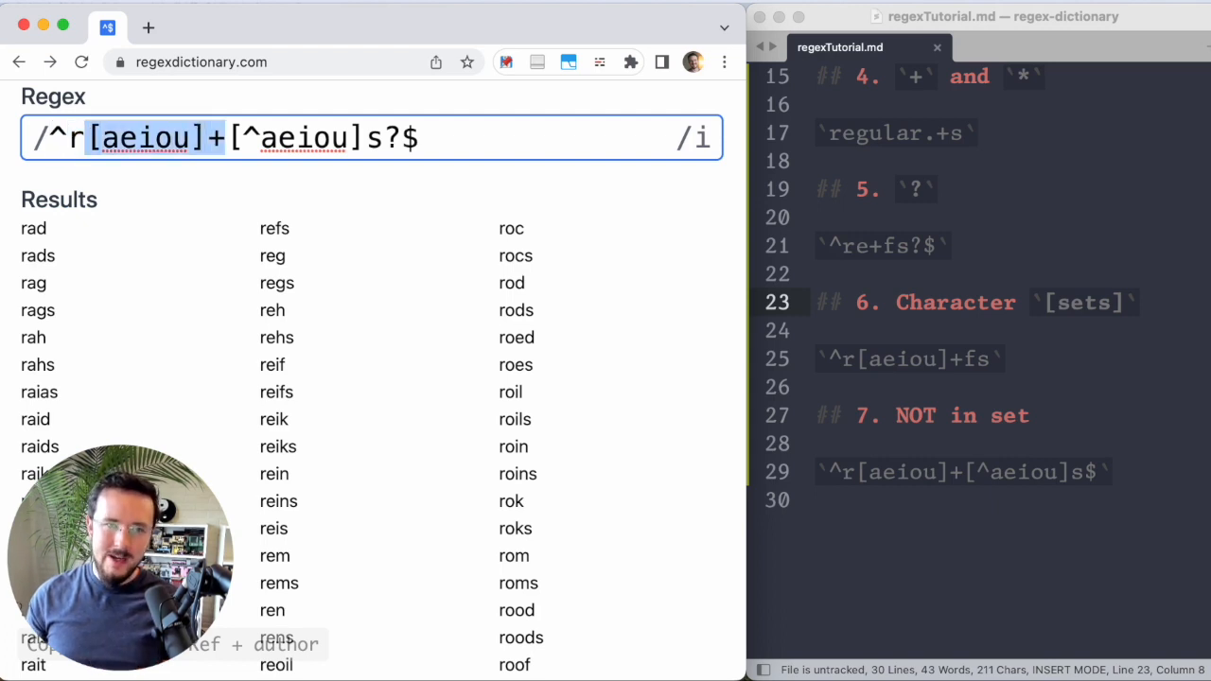